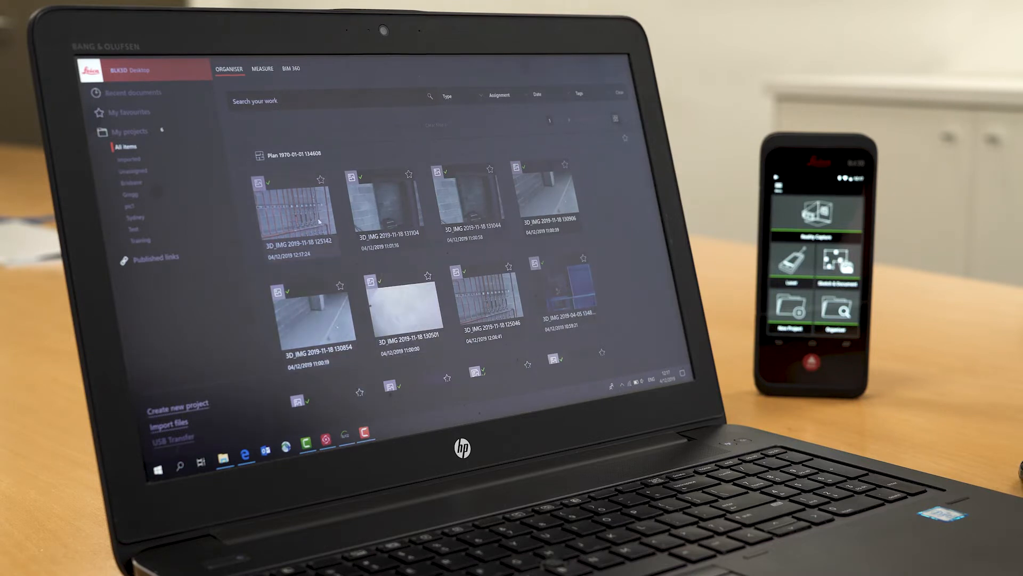
double_click(298, 208)
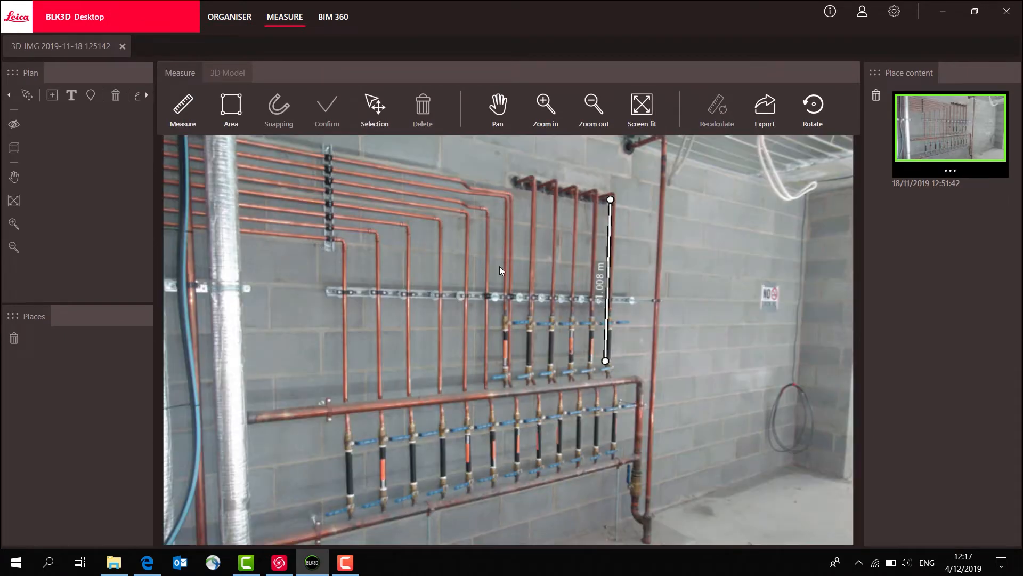
mouse_move(606, 360)
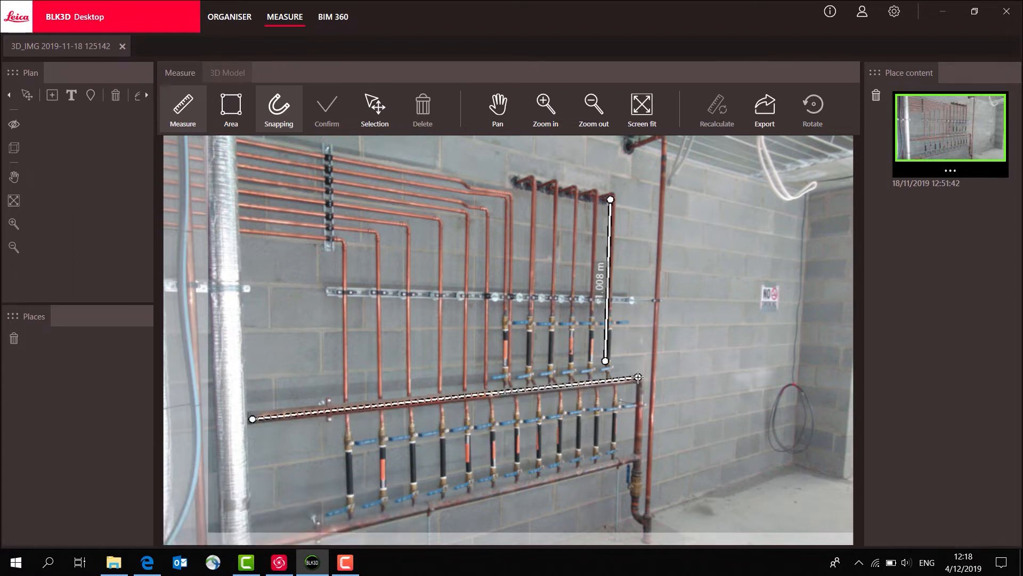
Step: Measure the horizontal copper header pipe end to end (2.198 m)
left_click(638, 377)
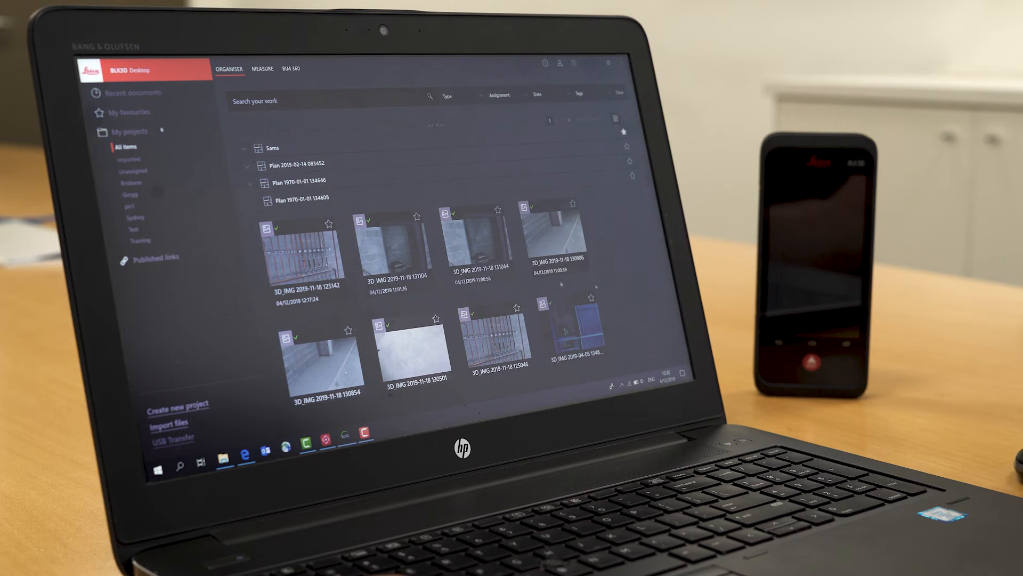
Step: Publish the measured pipe image from the Organiser as a shared web link
right_click(298, 252)
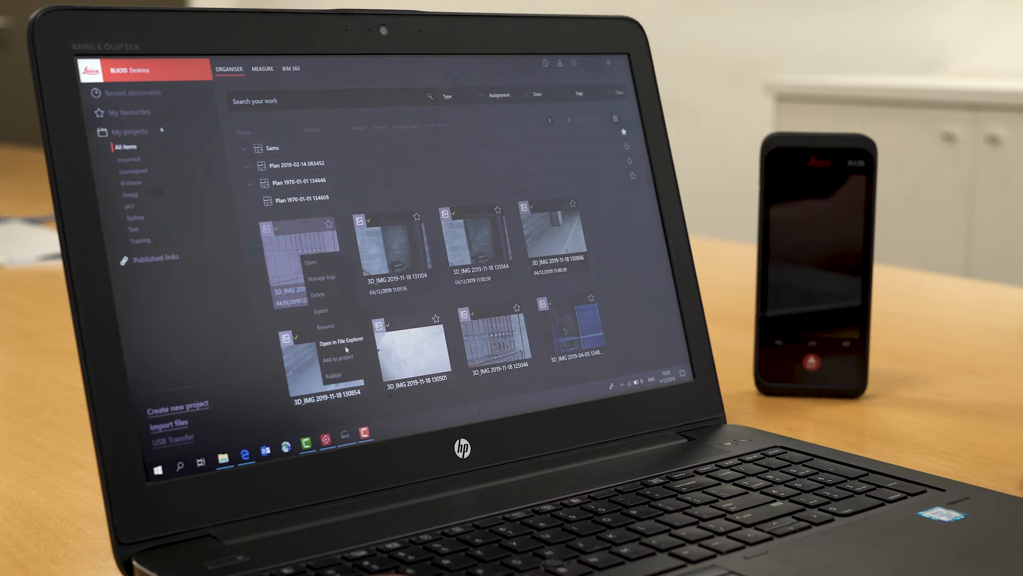
left_click(333, 375)
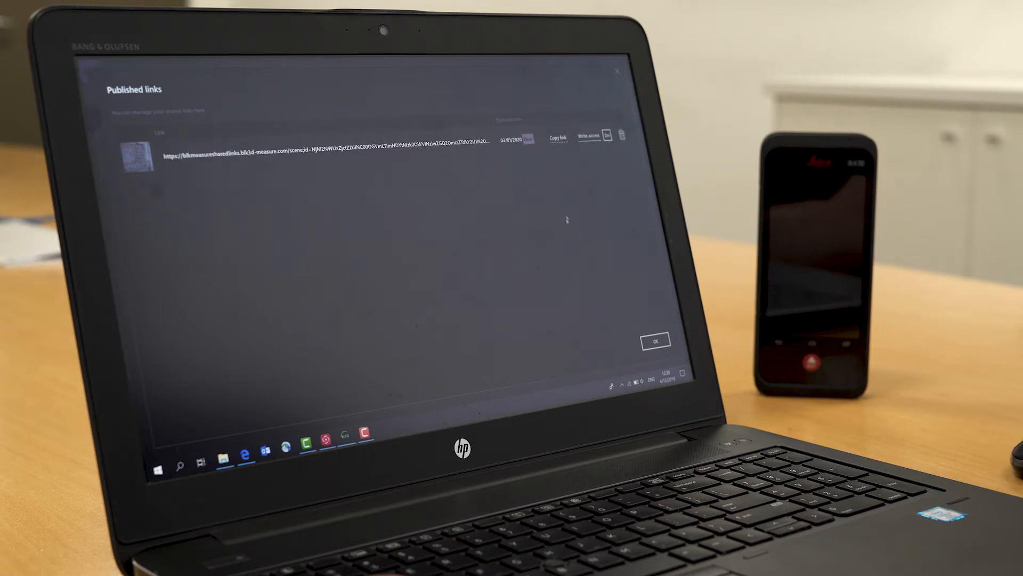
Step: Copy the pipe image's published link to the clipboard and close the list
left_click(558, 137)
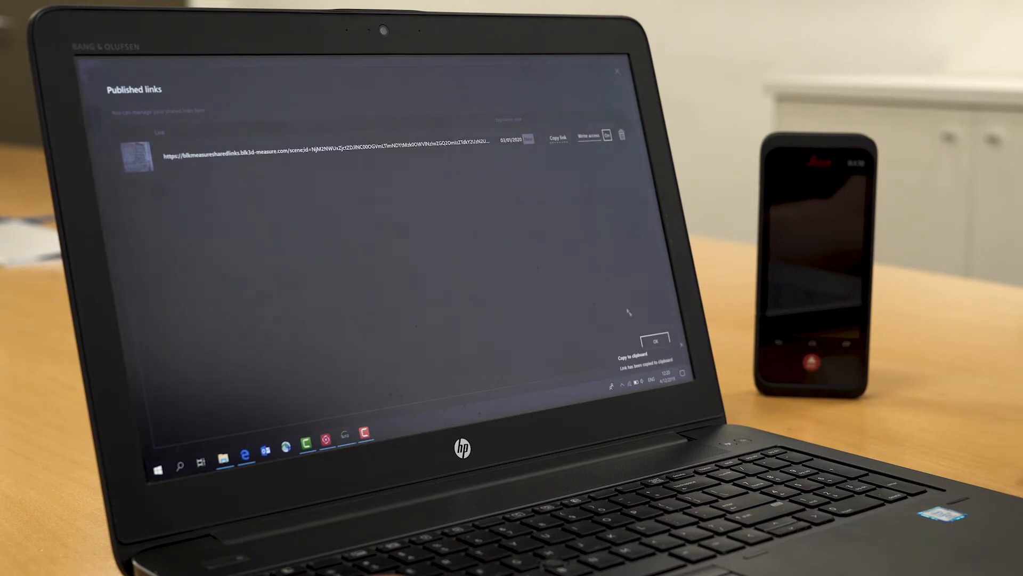
left_click(655, 340)
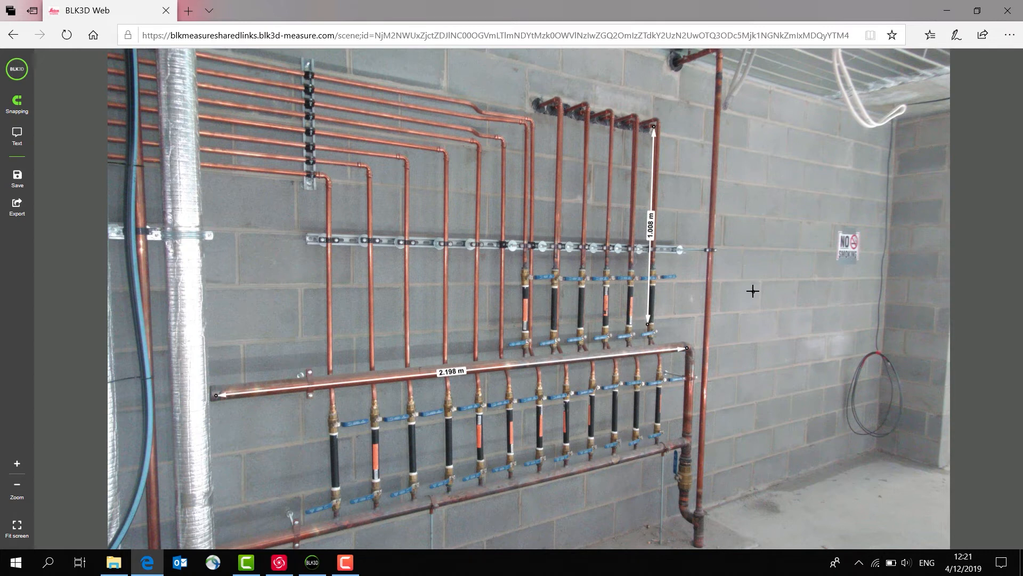
mouse_move(43, 134)
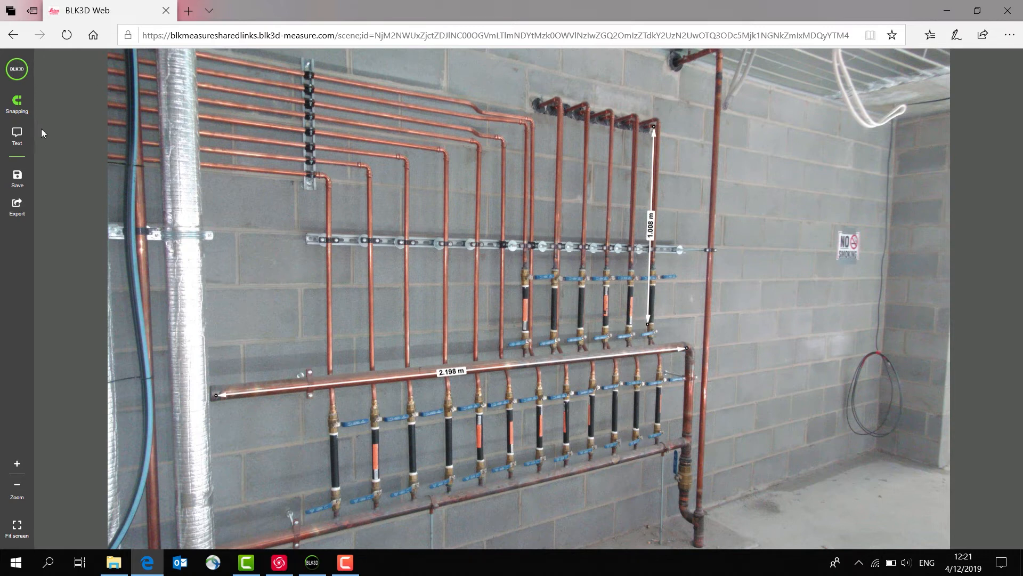
Step: Place a text note "Is ths enough space" beside the 1.008 m vertical measurement
left_click(648, 222)
type("Is ths enough space")
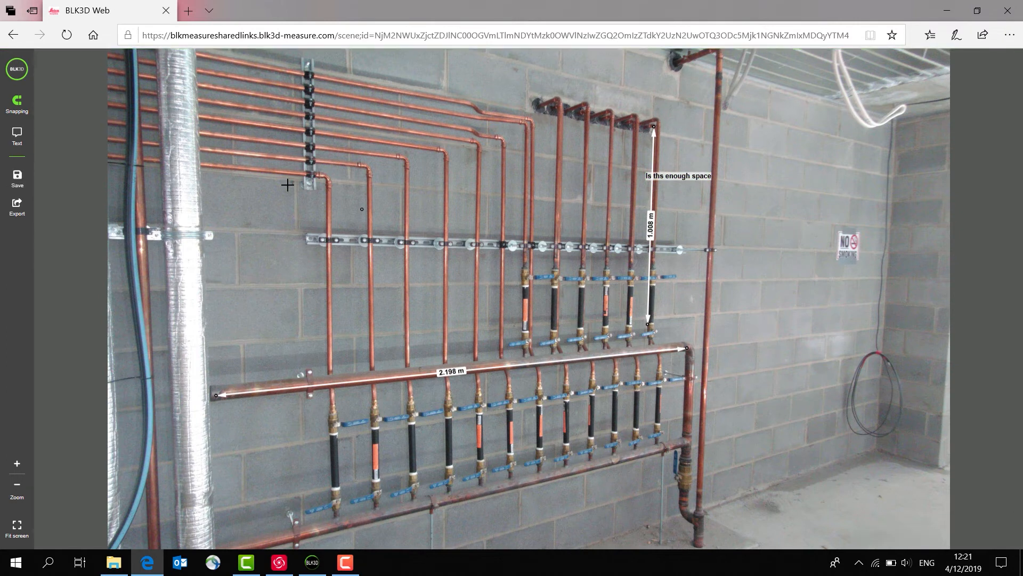
mouse_move(76, 220)
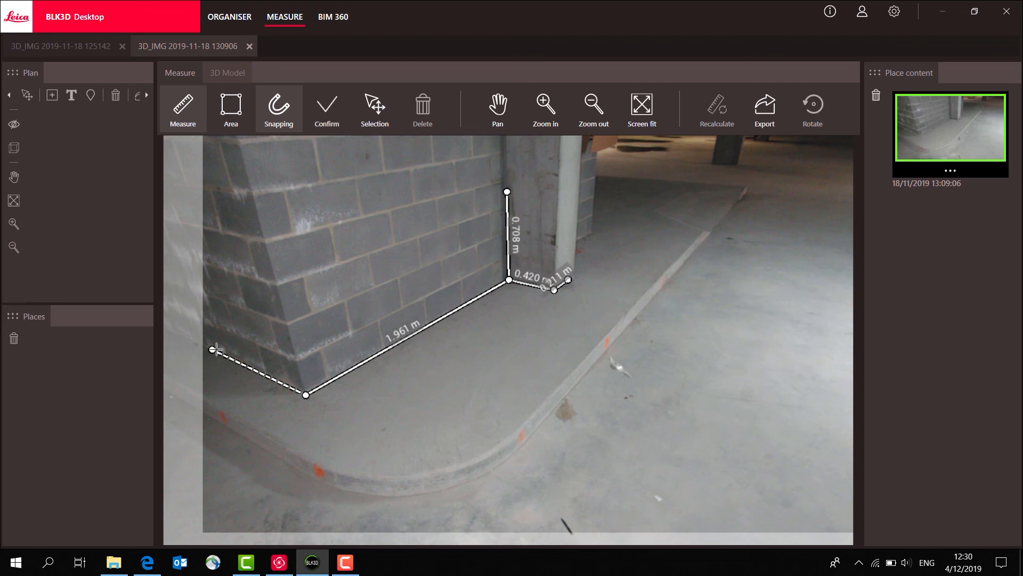
Step: Measure the wall corner base edges and height (1.961 m, 0.420 m, 0.708 m)
left_click(211, 349)
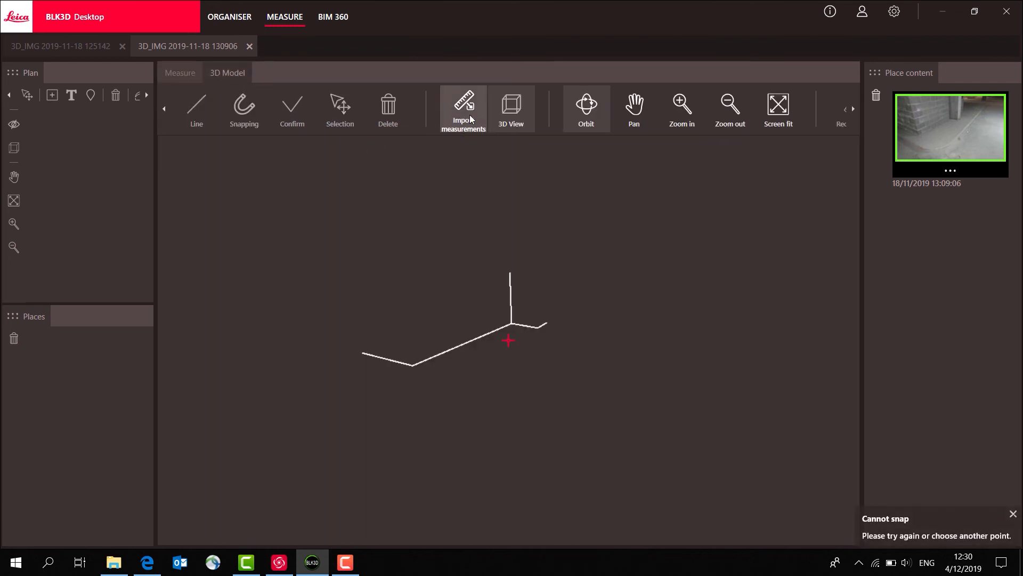
Step: Import the wall corner measurements into the 3D model and show them over the image
left_click(511, 105)
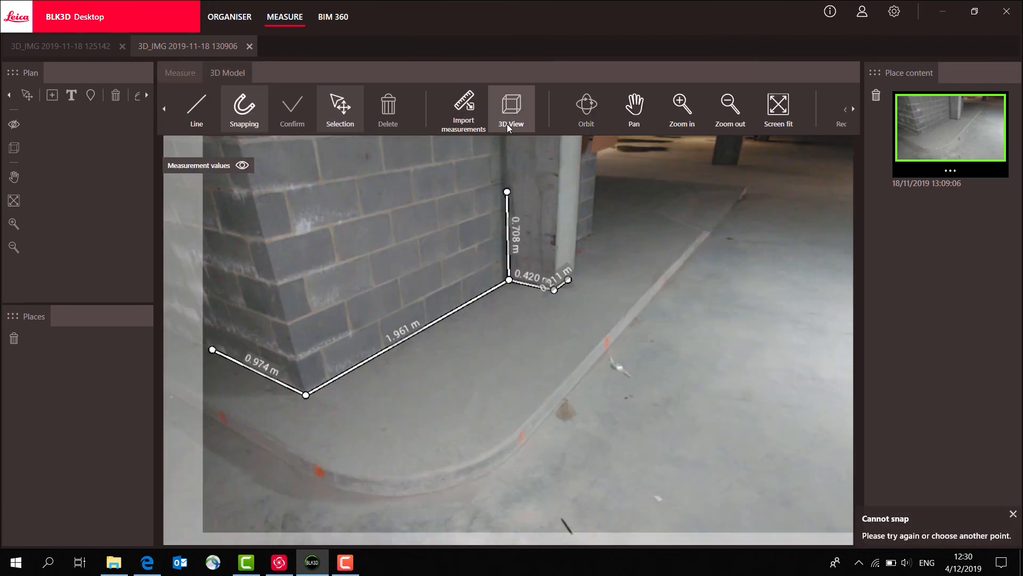